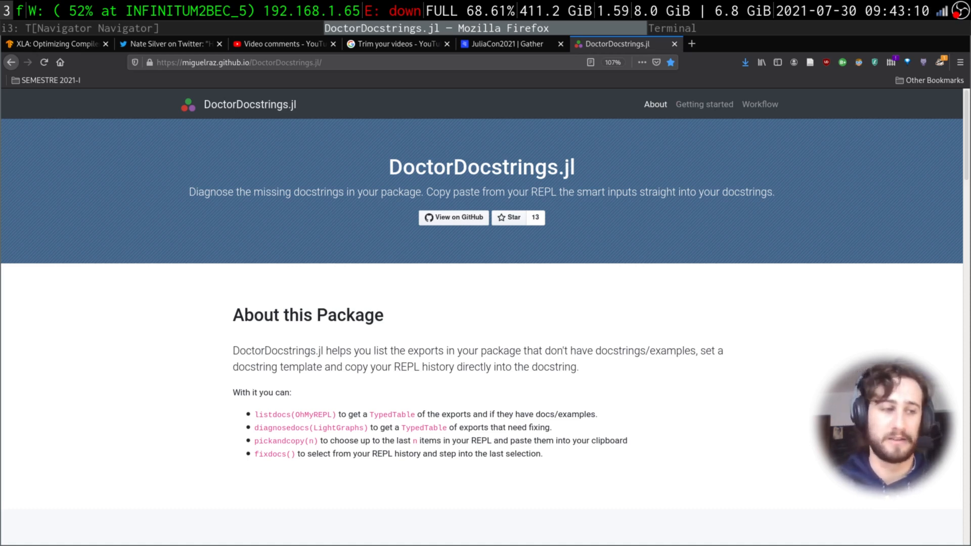
mouse_move(821, 377)
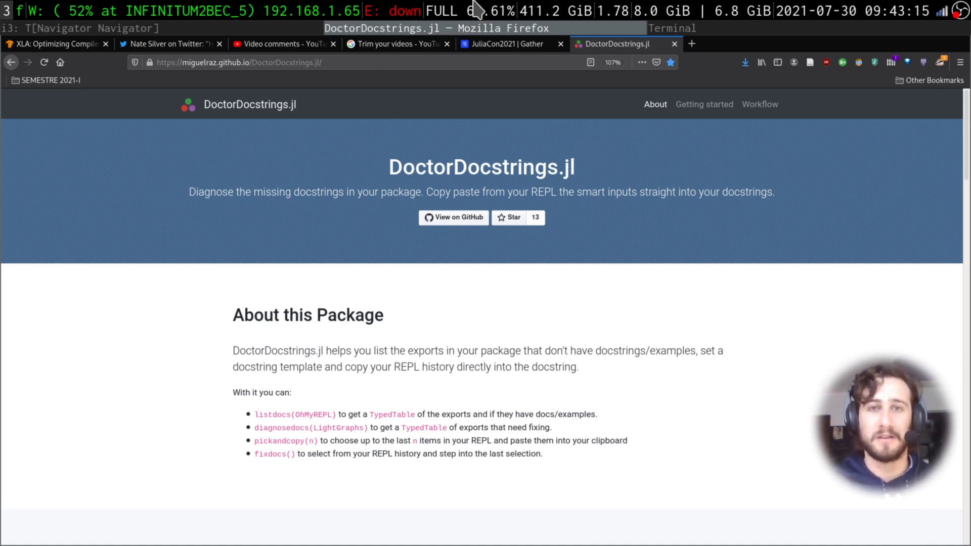
mouse_move(554, 376)
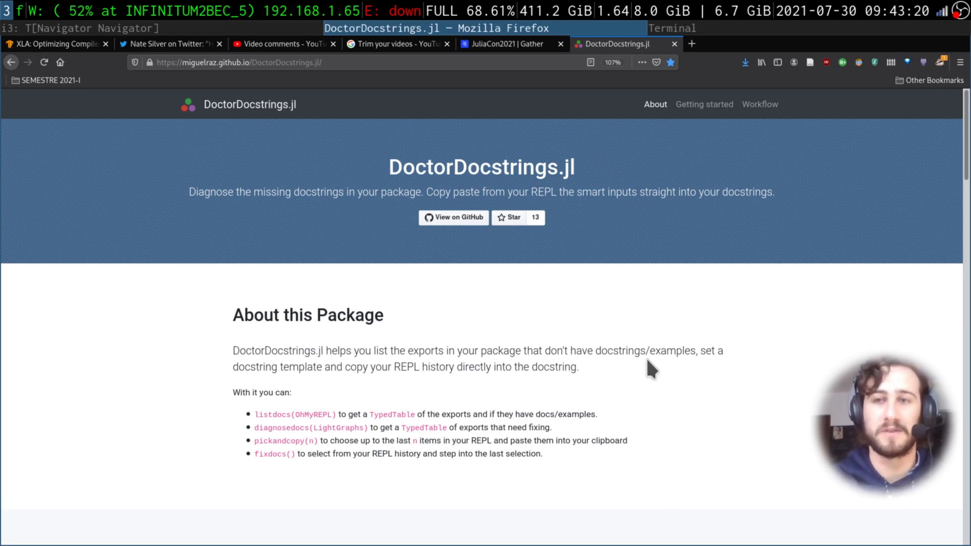
Step: Switch from the Firefox DoctorDocstrings page to the Julia REPL terminal window
left_click(673, 29)
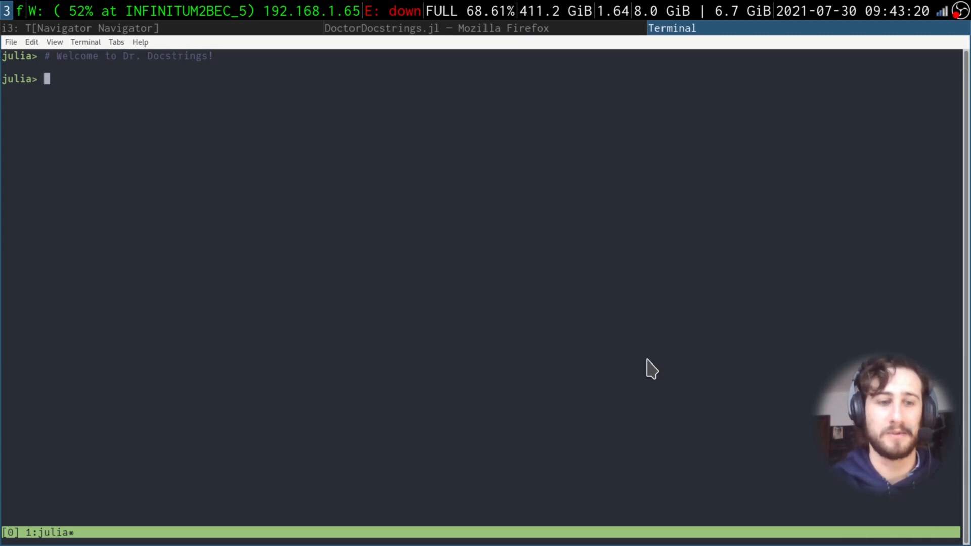
Step: Show QR's help documentation in help mode, then clear the screen
type("?>")
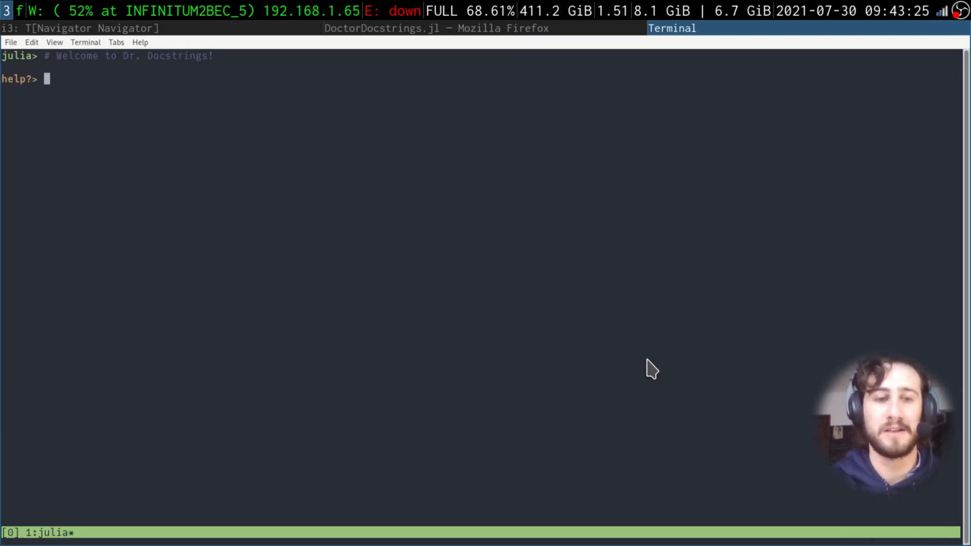
type("QR")
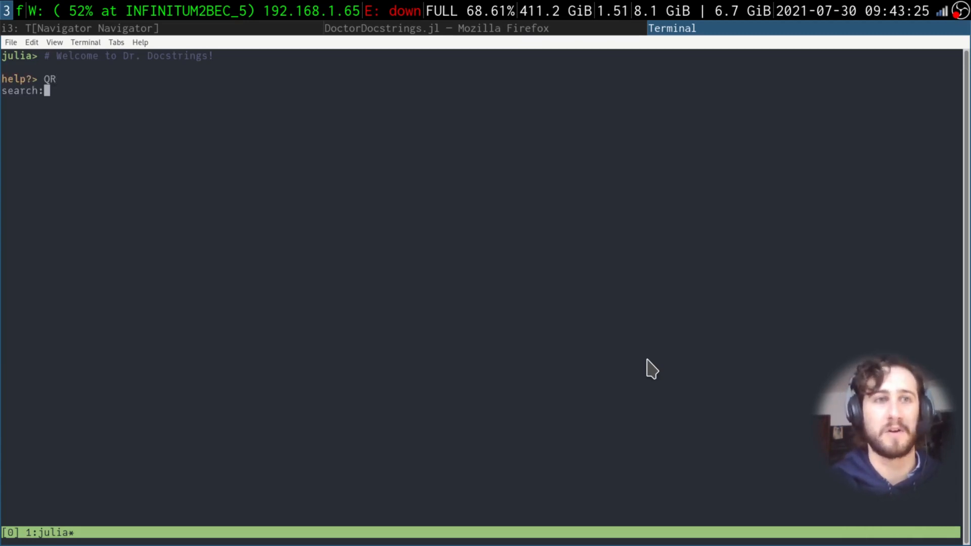
key("enter")
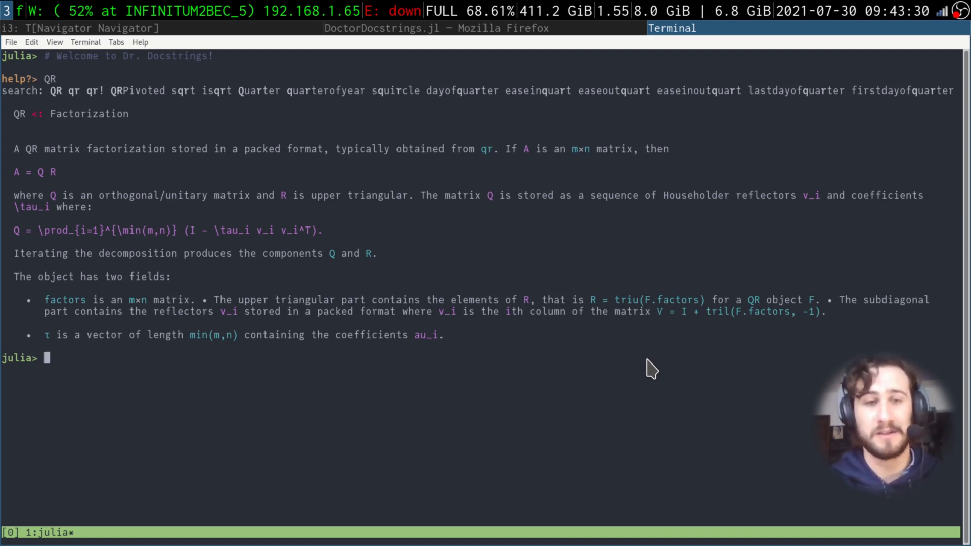
key("ctrl+l")
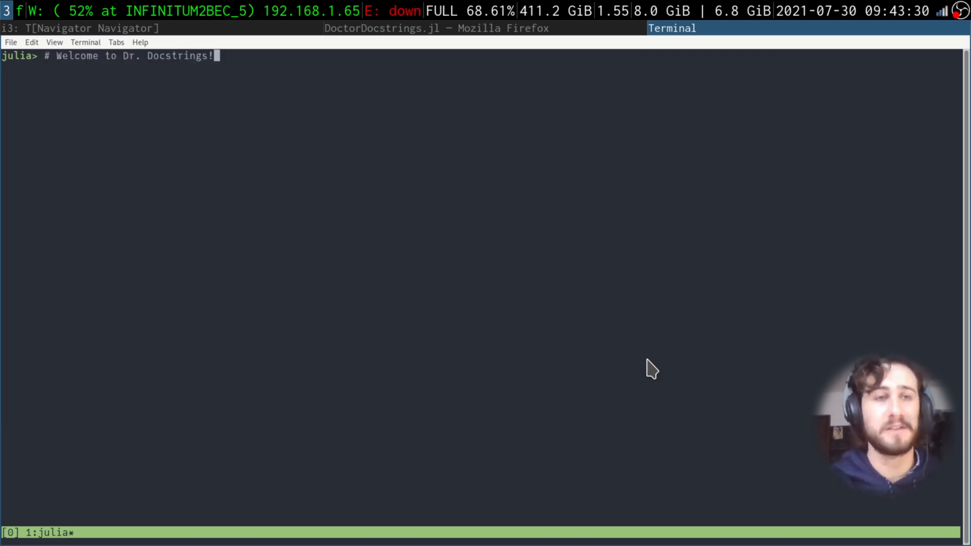
Step: Load DoctorDocstrings and read the first ten lines of repl_history.jl
type("QR(A, v)")
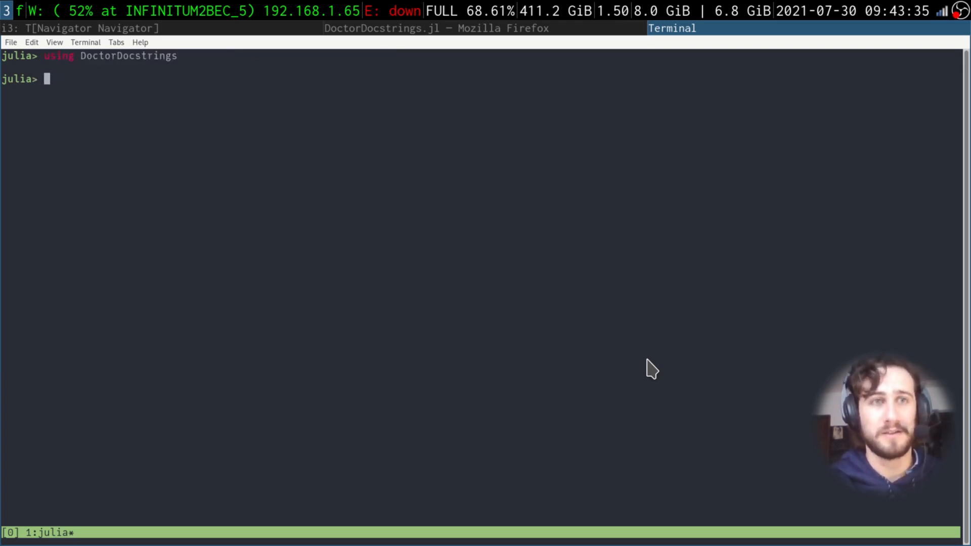
type("readlines(\"/home/mrg/.julia/logs/repl_history.jl\")[1:10]")
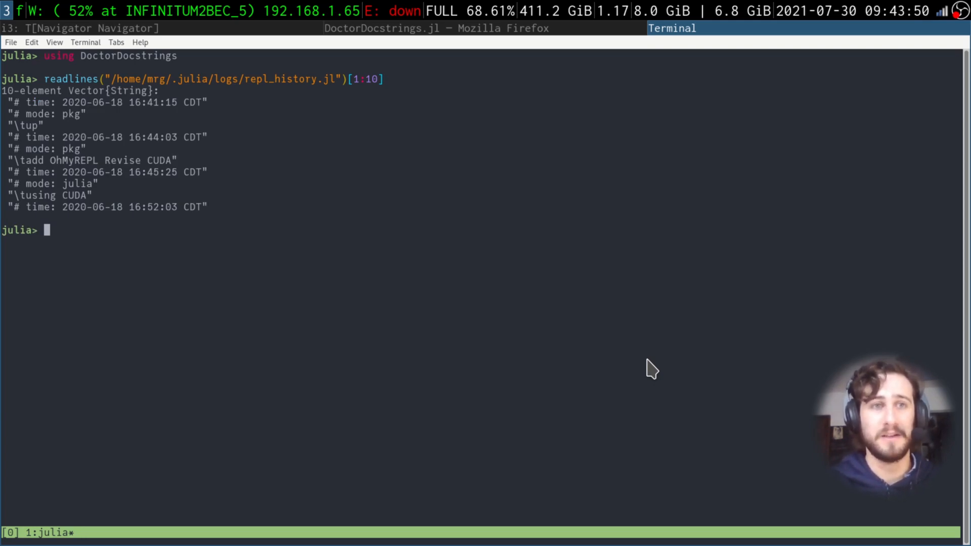
mouse_move(71, 192)
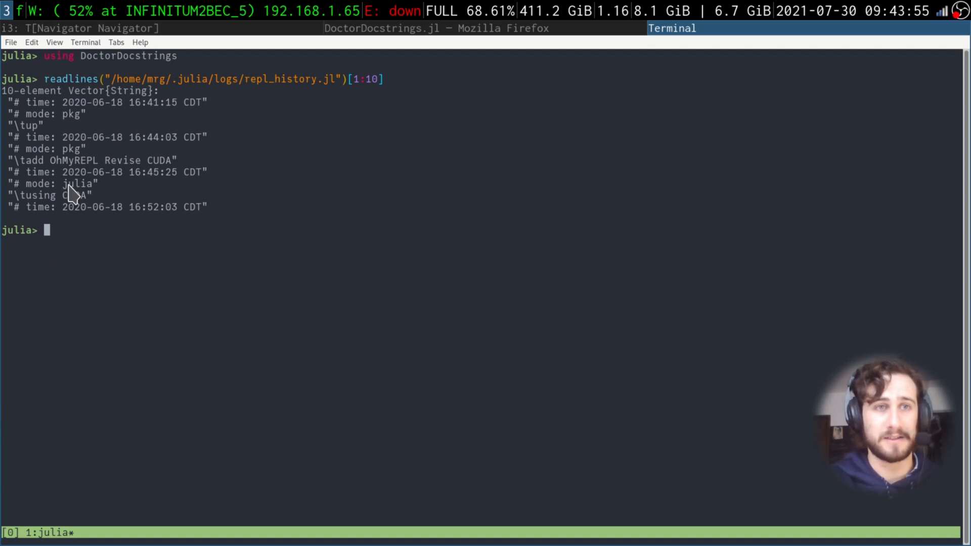
mouse_move(177, 237)
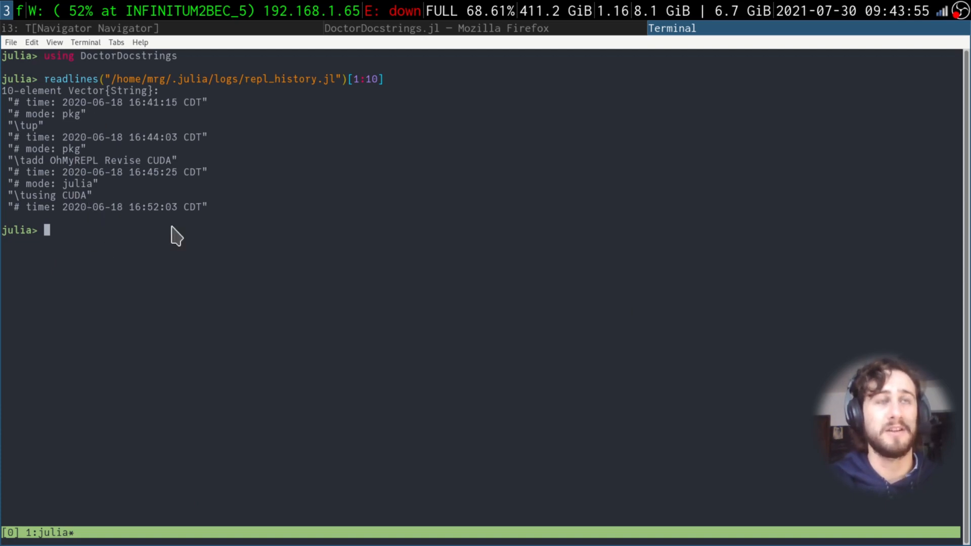
mouse_move(461, 241)
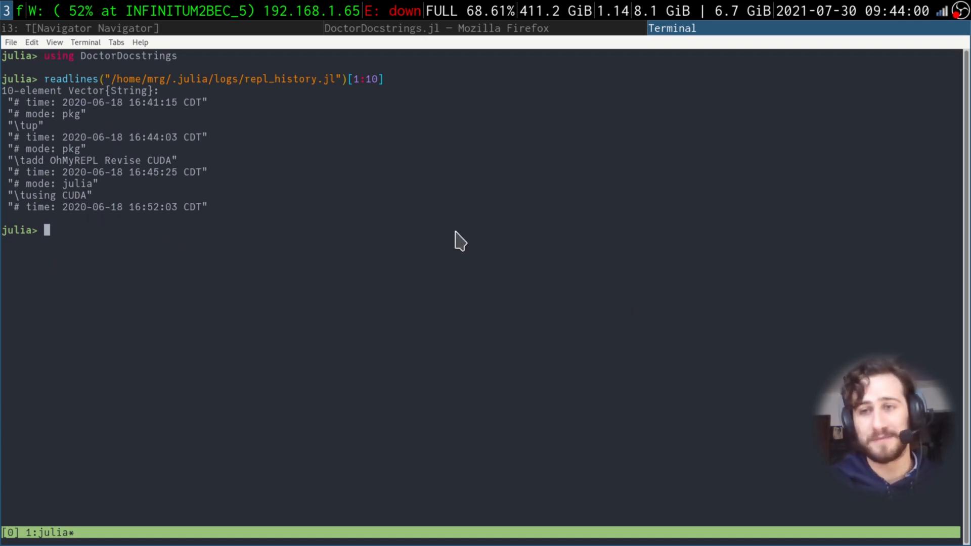
type("QR(A, v)")
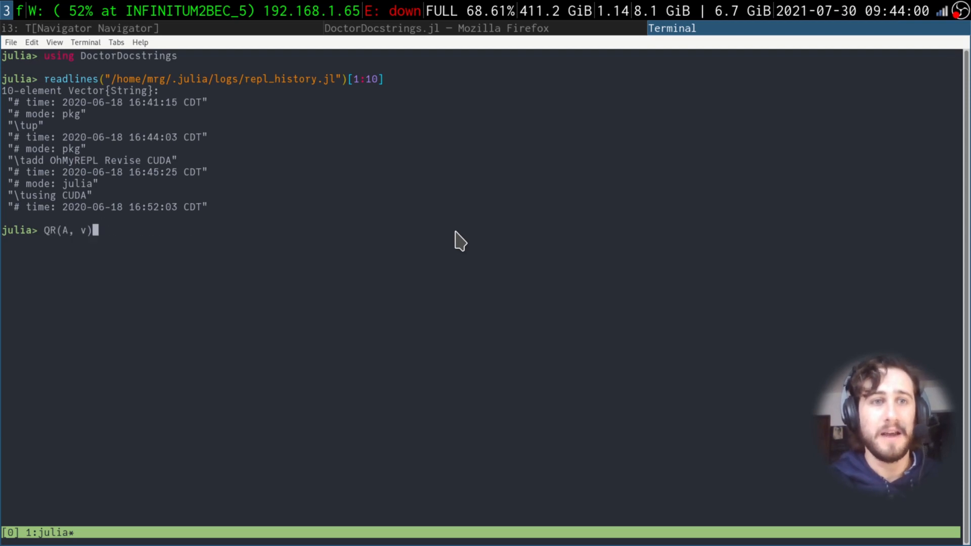
key("Up")
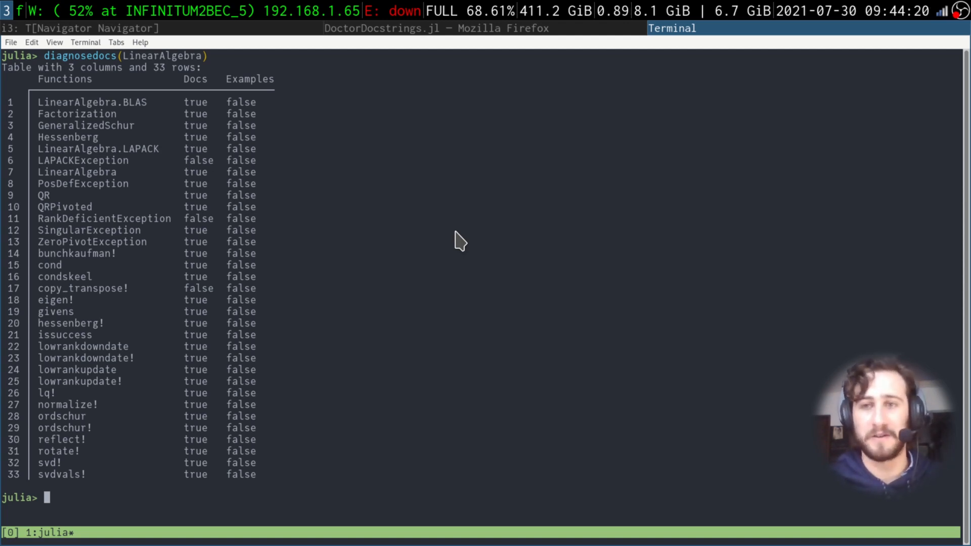
mouse_move(123, 207)
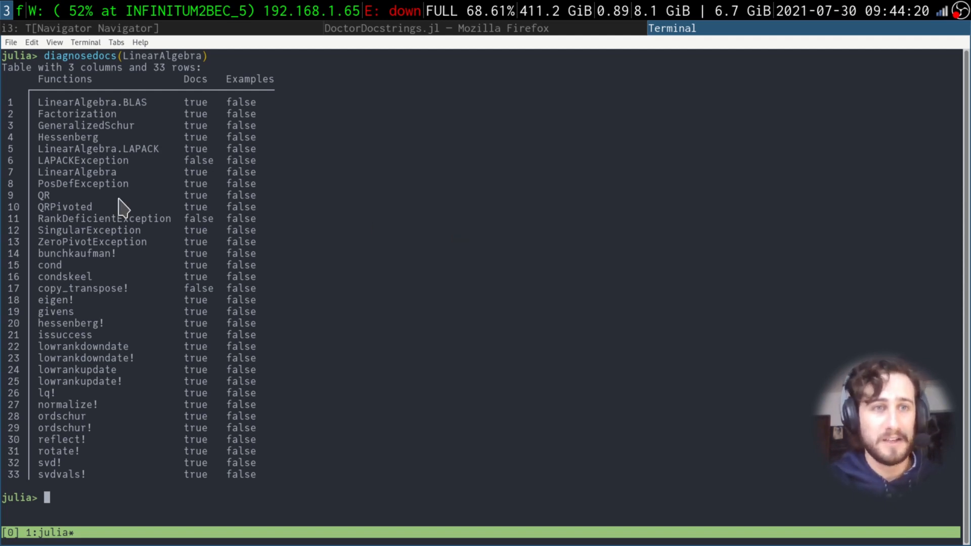
mouse_move(199, 206)
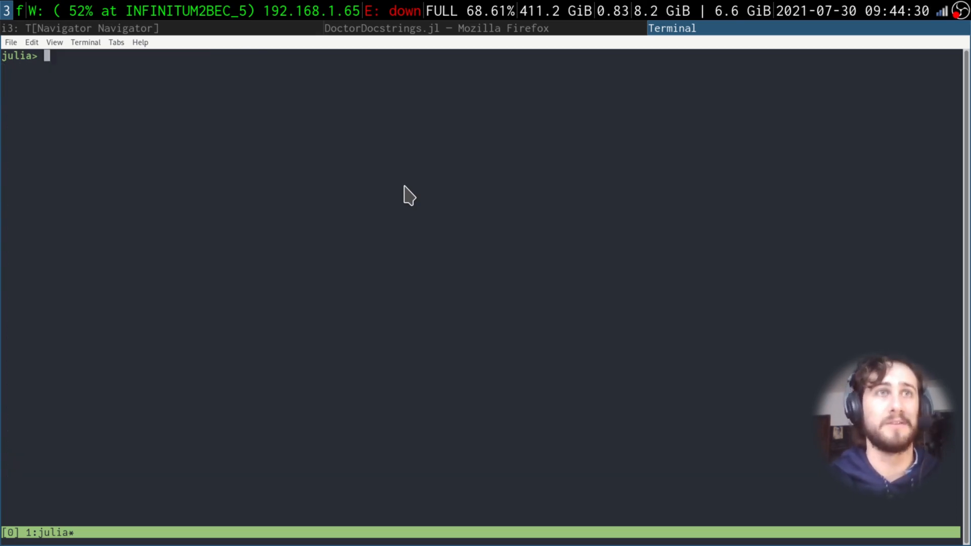
type("# Welcome to Dr. Docstrings!")
type("QR(A, v")
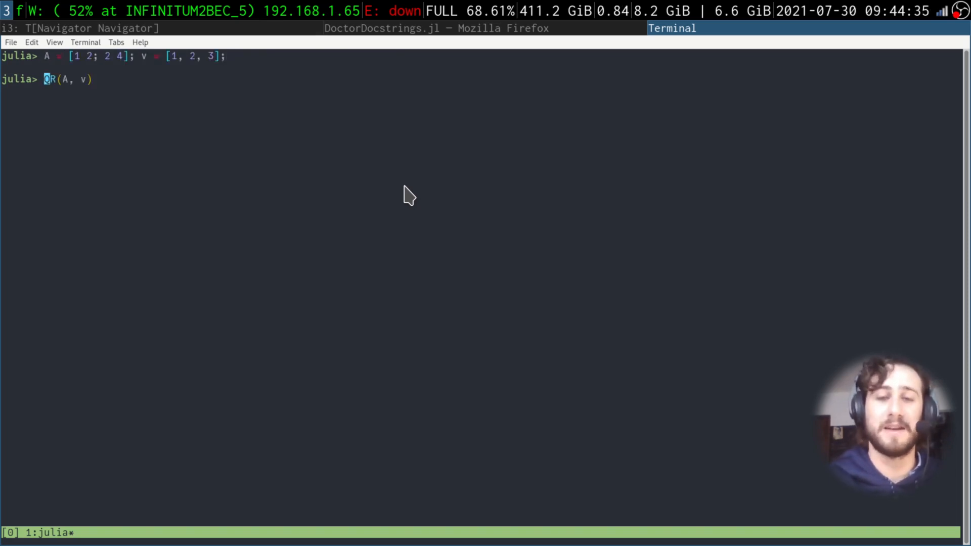
type("@fixdocs")
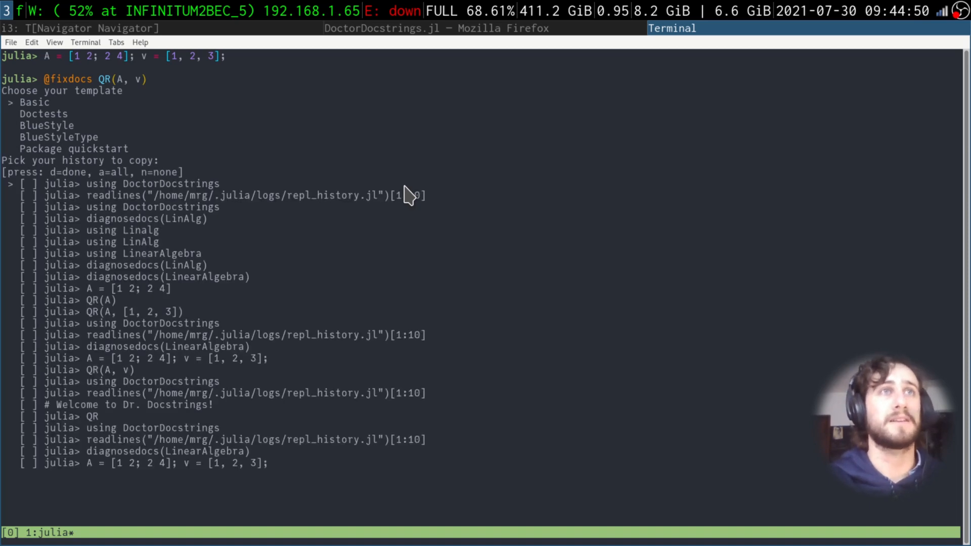
Step: Choose the Basic template and the latest history line defining A and v for the docstring
key("Down")
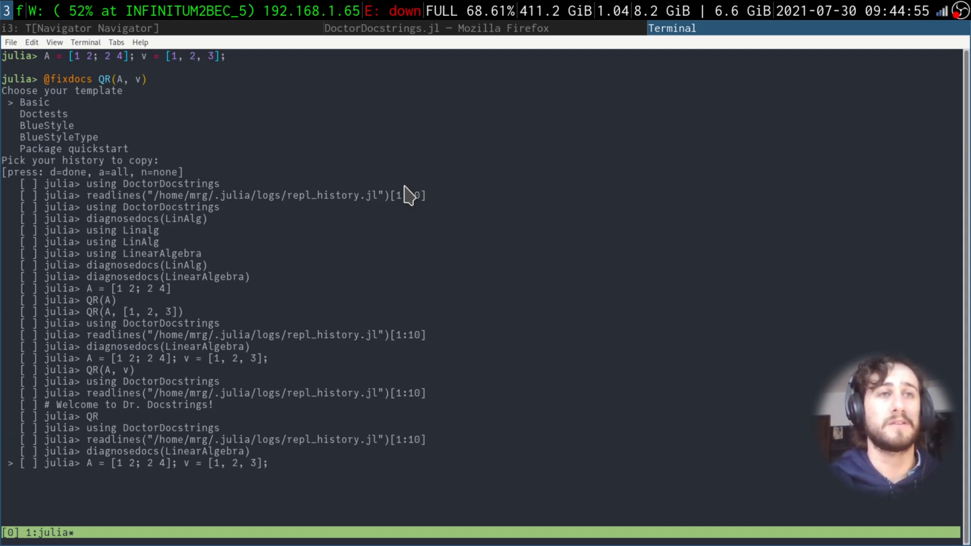
key("space")
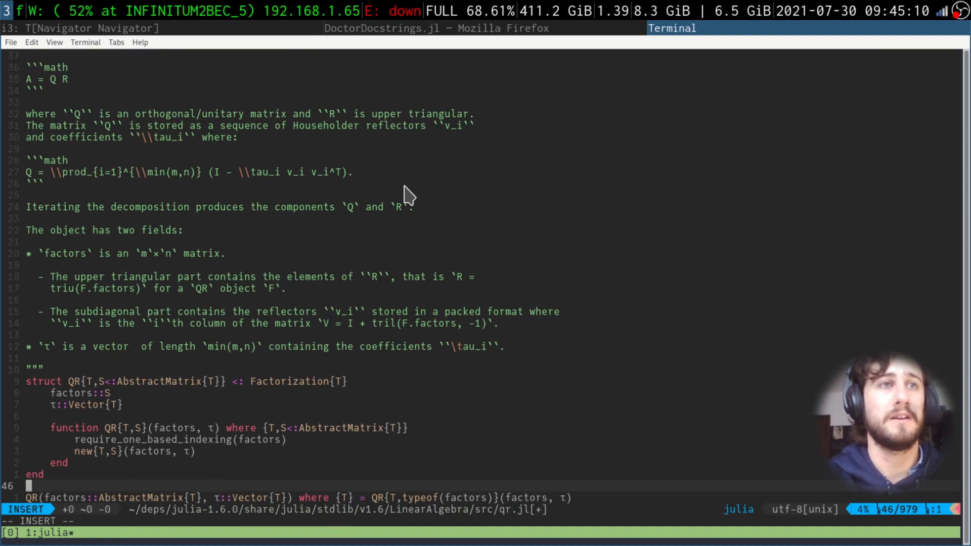
Step: Paste the templated jldoctest docstring below the QR struct in qr.jl and quit with :q!
key("Escape")
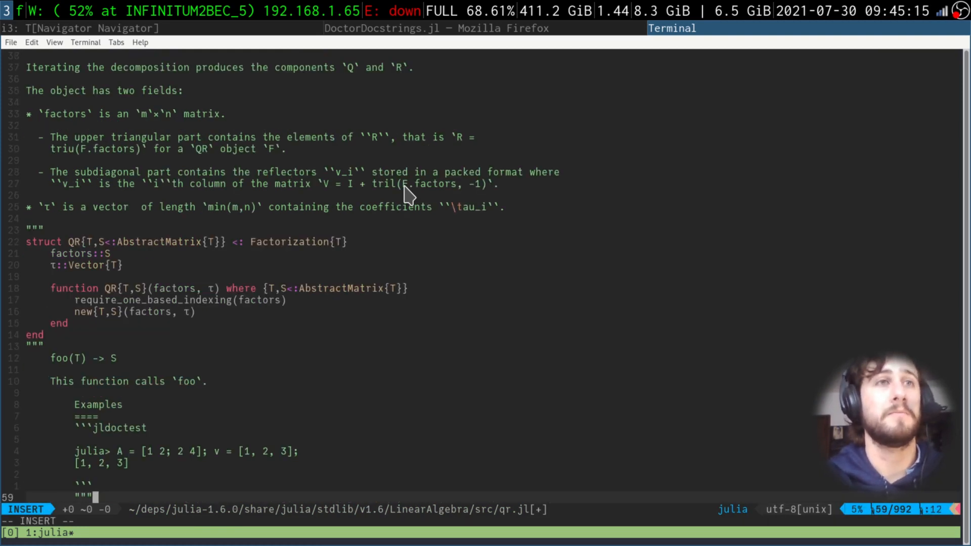
key("Escape")
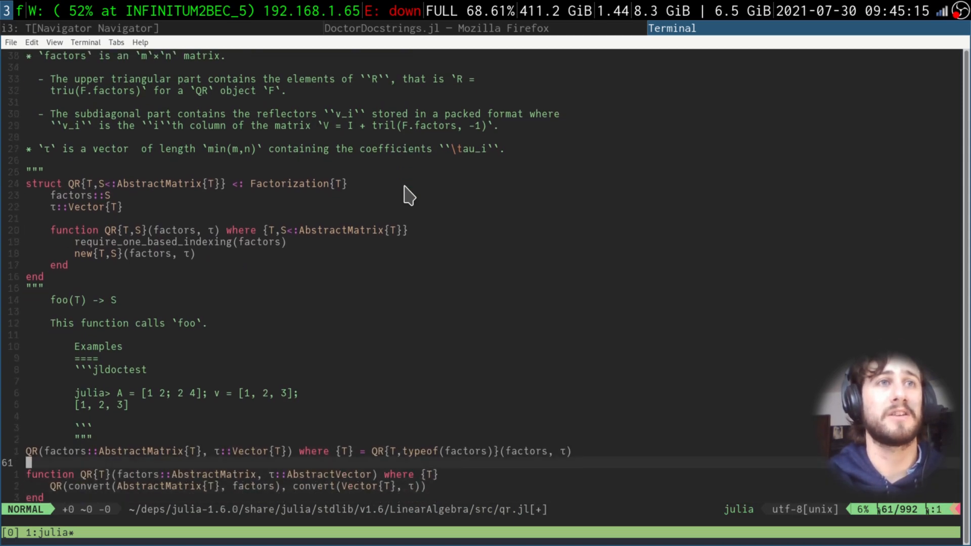
key("i")
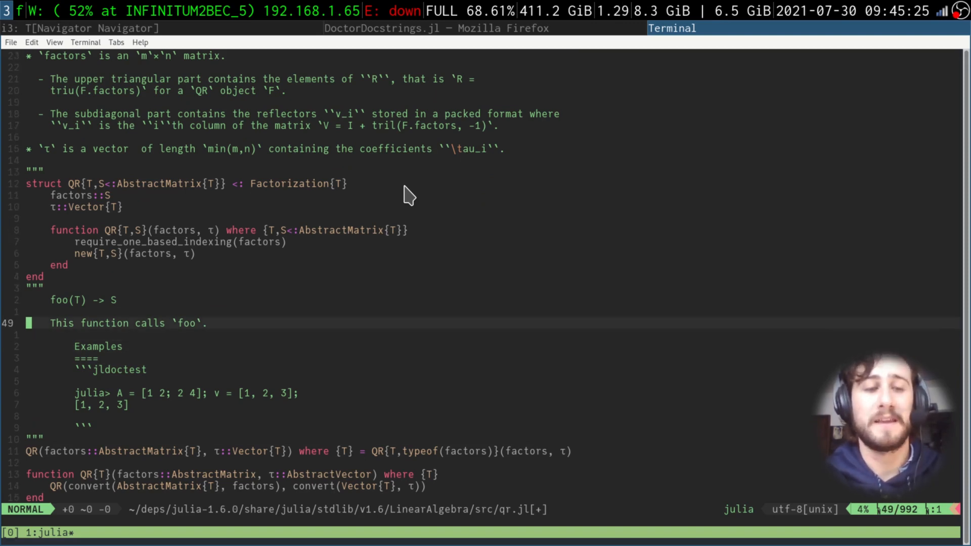
type(":q!")
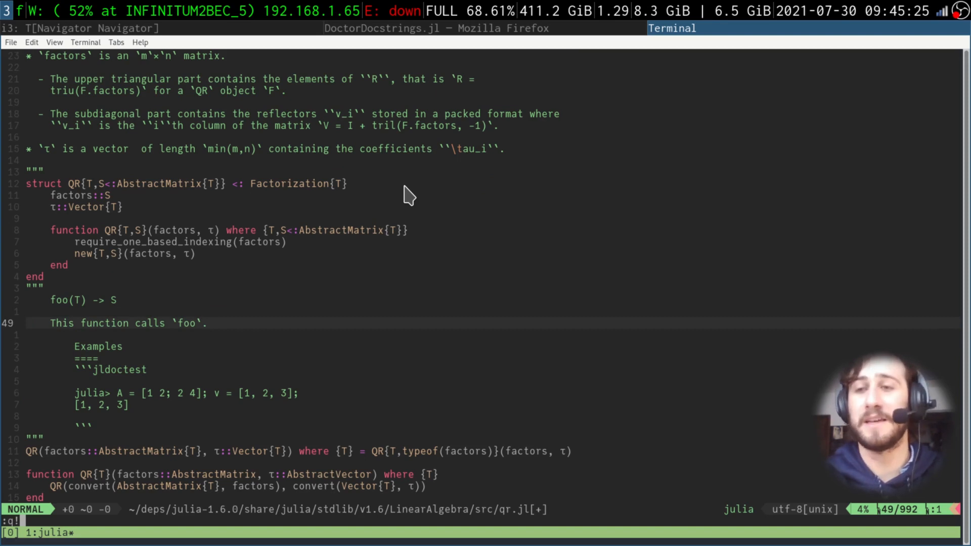